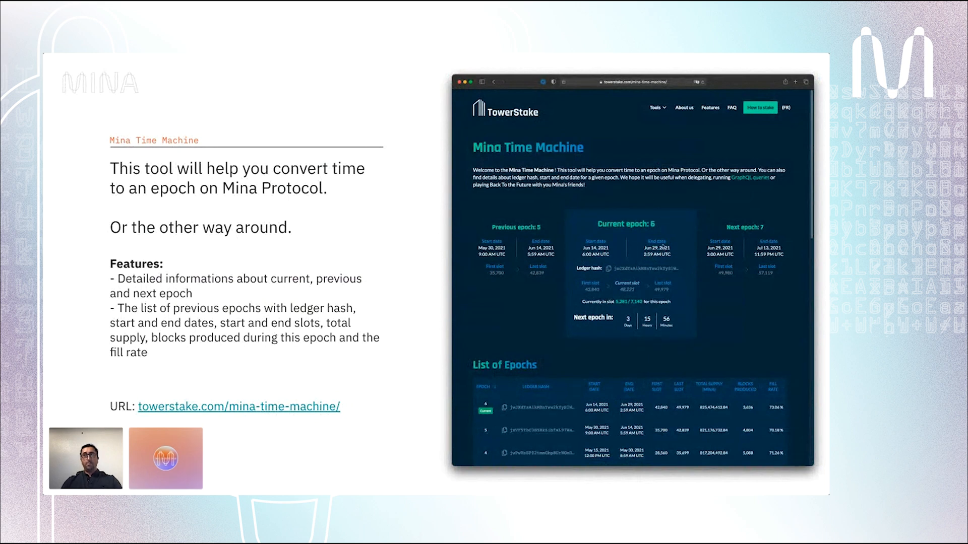
pyautogui.moveTo(611, 212)
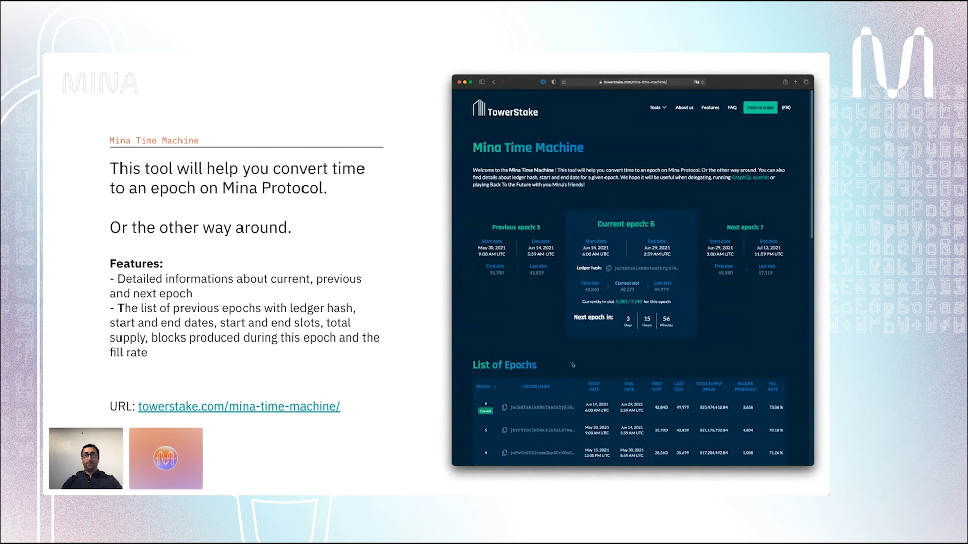
pyautogui.moveTo(517, 374)
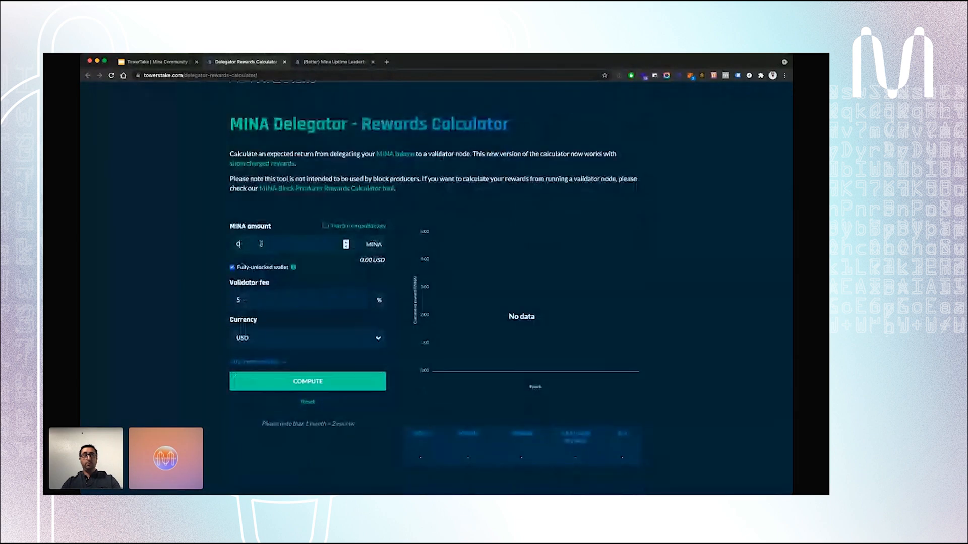
# Step: Compute delegator rewards for 2000 MINA (3,040.00 USD) with the 5% fee in USD
pyautogui.write('2000')
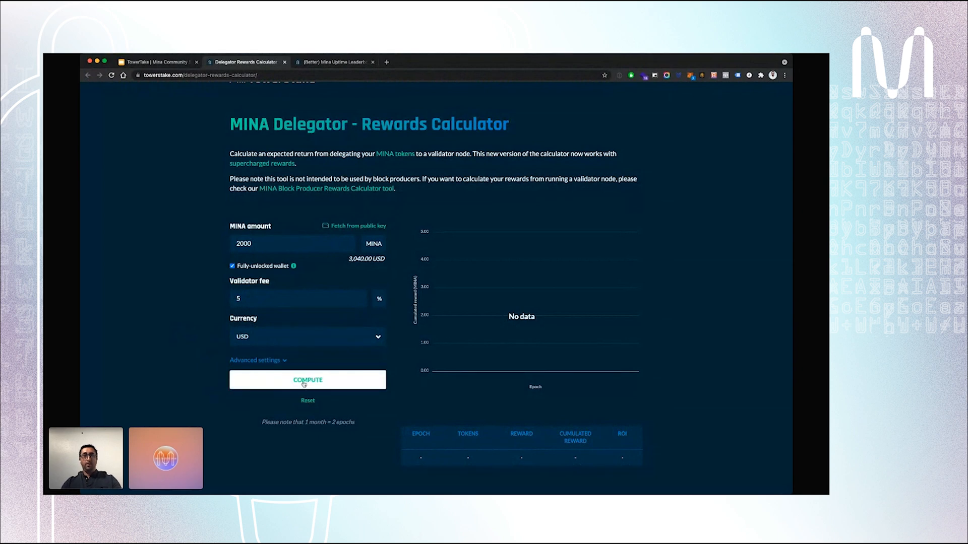
pyautogui.click(307, 380)
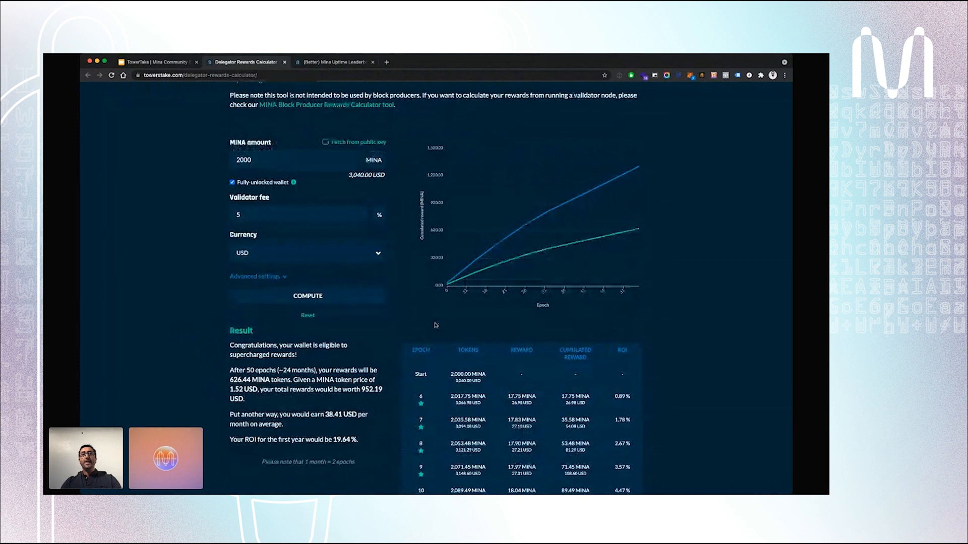
# Step: Review the 626.44 MINA result and per-epoch table, highlighting the epoch 30 cumulative reward
pyautogui.scroll(-3)
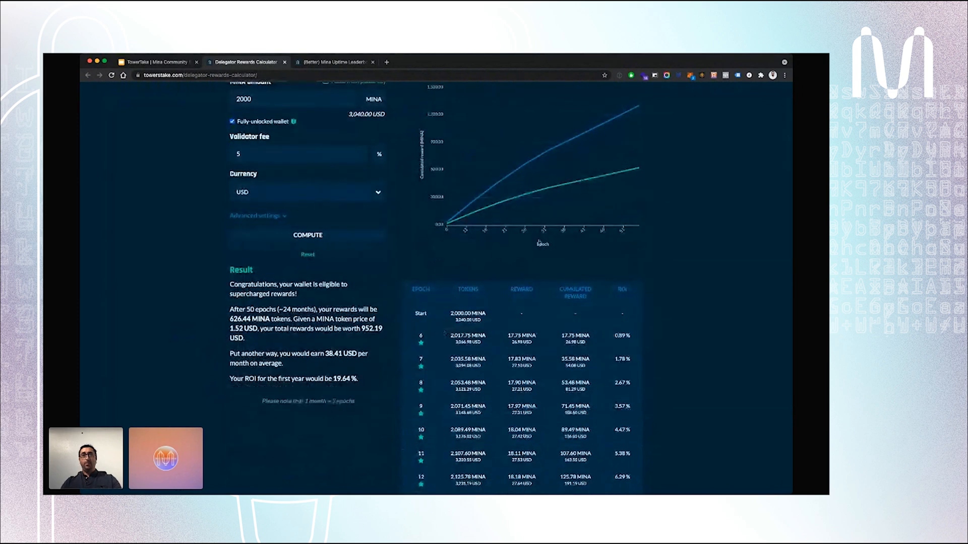
pyautogui.scroll(-3)
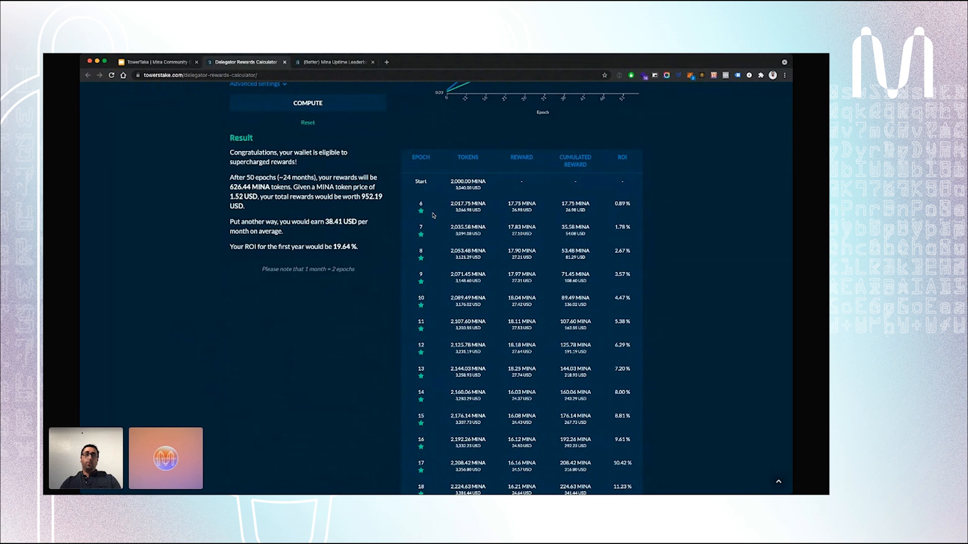
pyautogui.scroll(-3)
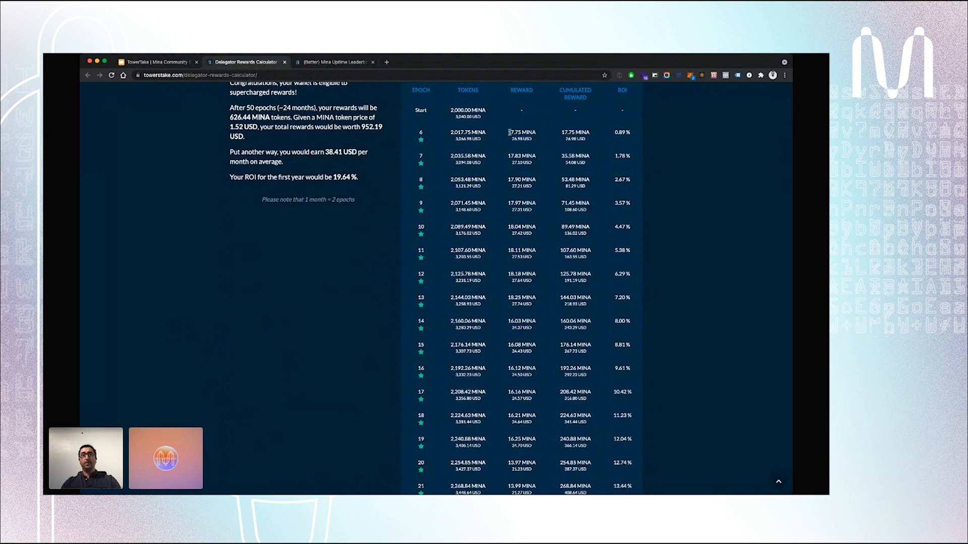
pyautogui.scroll(-3)
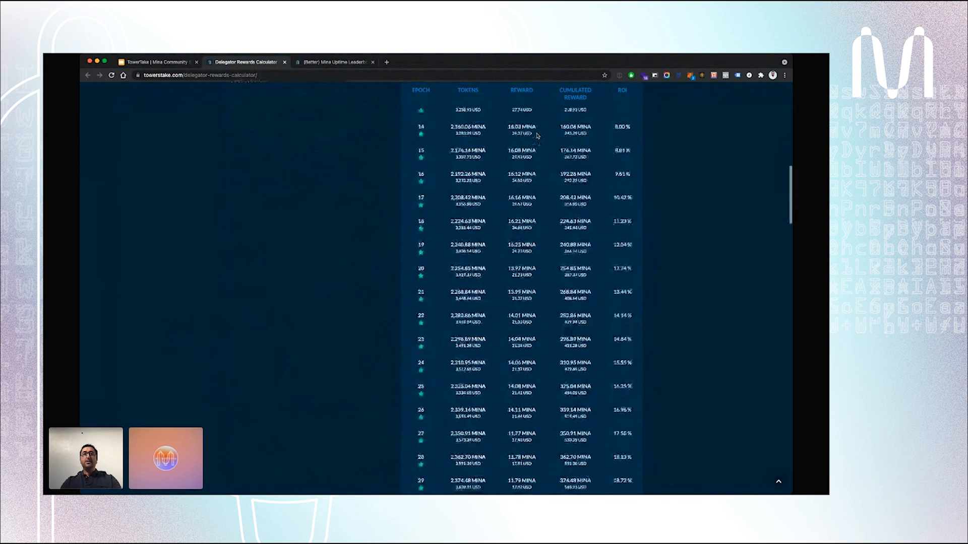
pyautogui.scroll(-3)
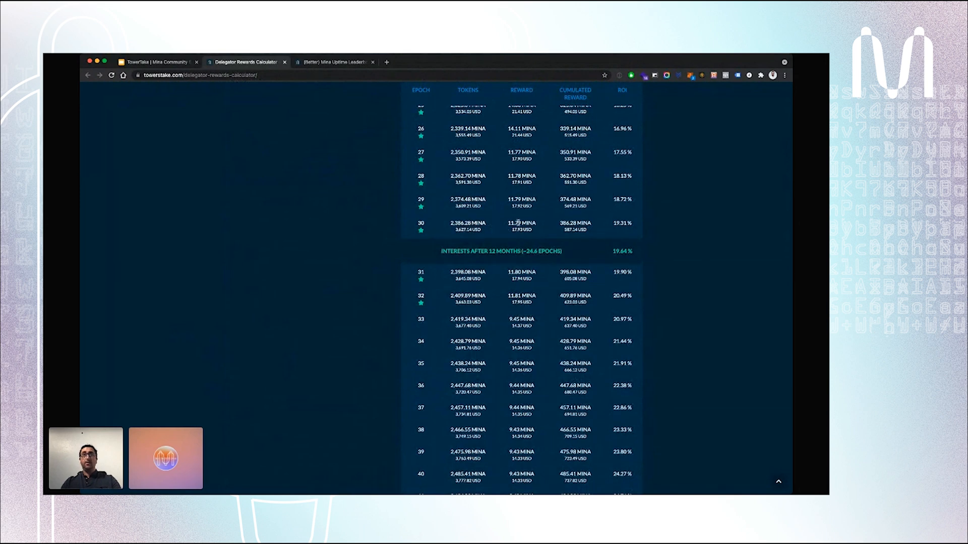
pyautogui.doubleClick(573, 223)
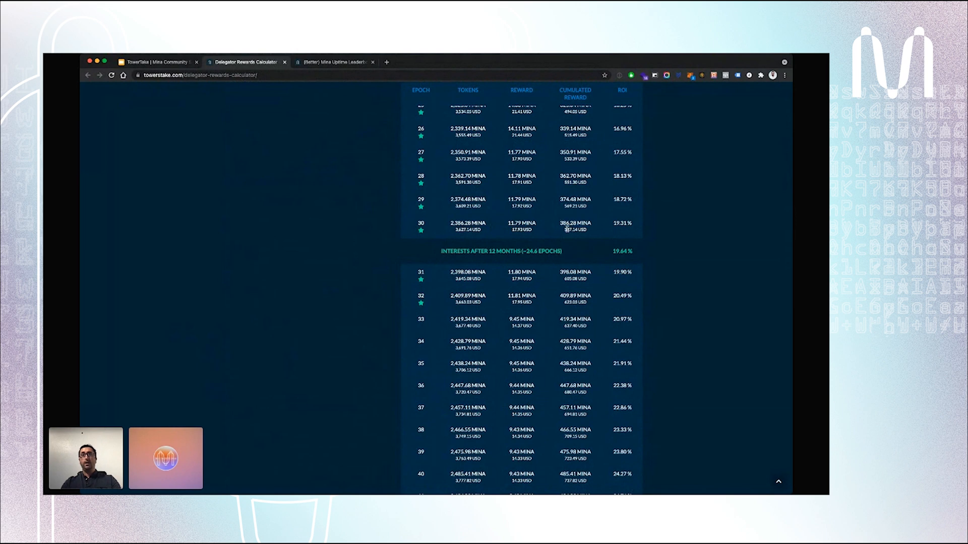
pyautogui.scroll(3)
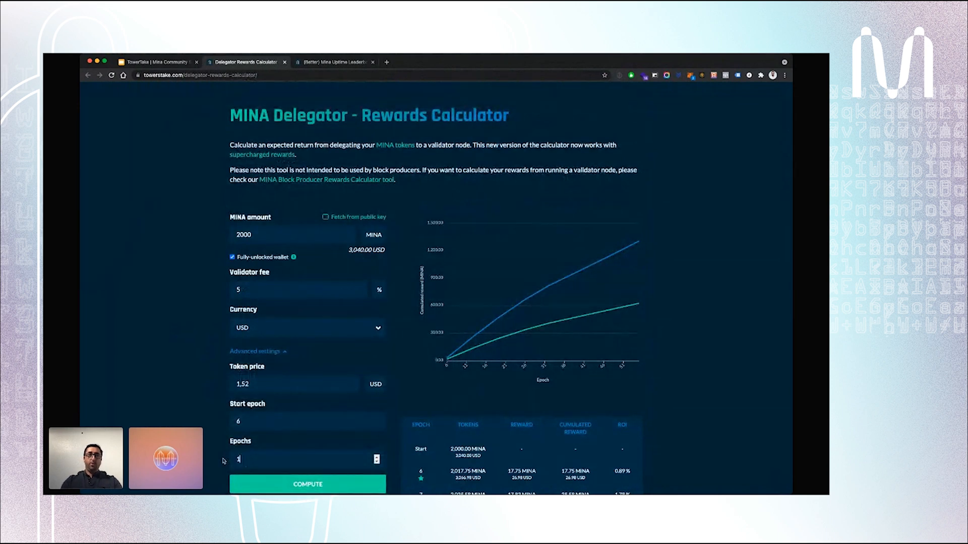
# Step: Recompute the projection over 100 epochs from epoch 6 at 1.52 USD and review the extended table
pyautogui.write('100')
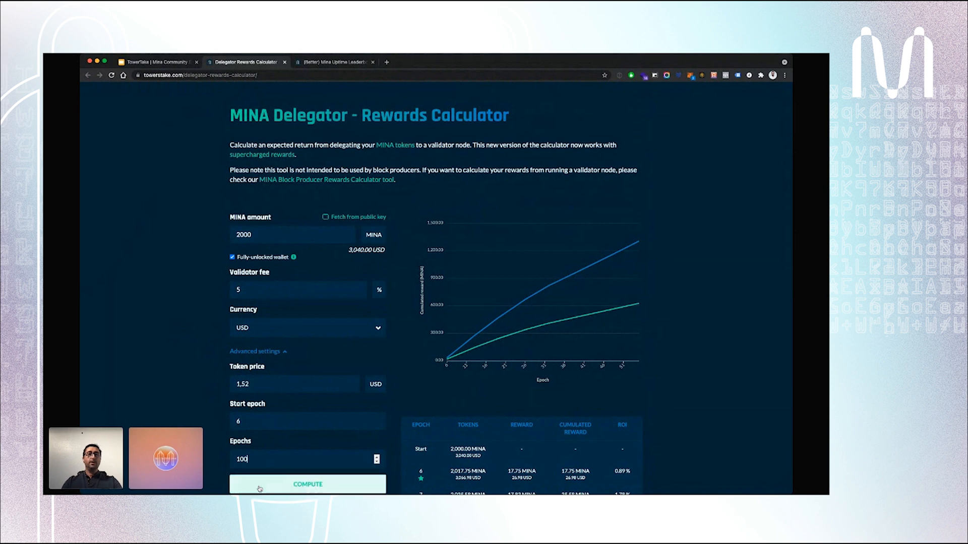
pyautogui.click(308, 484)
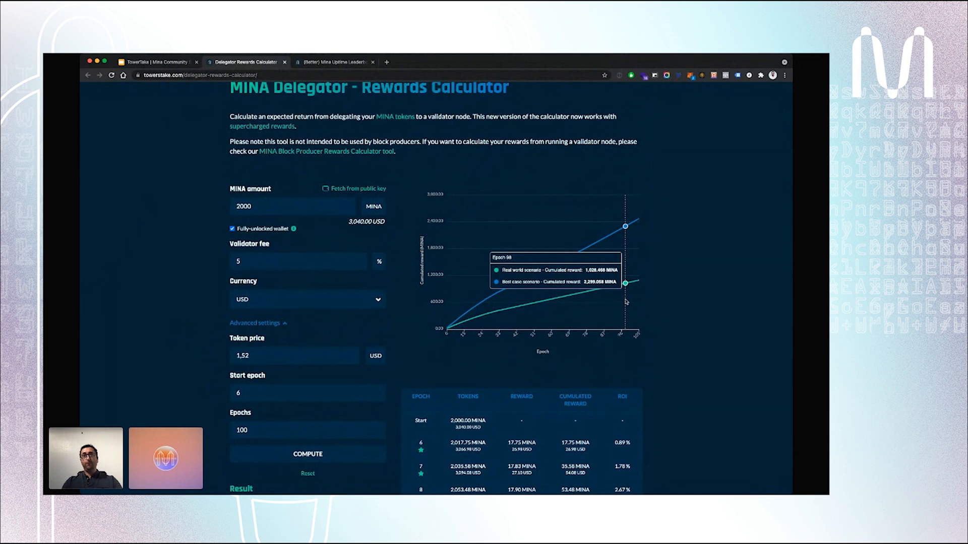
pyautogui.scroll(-3)
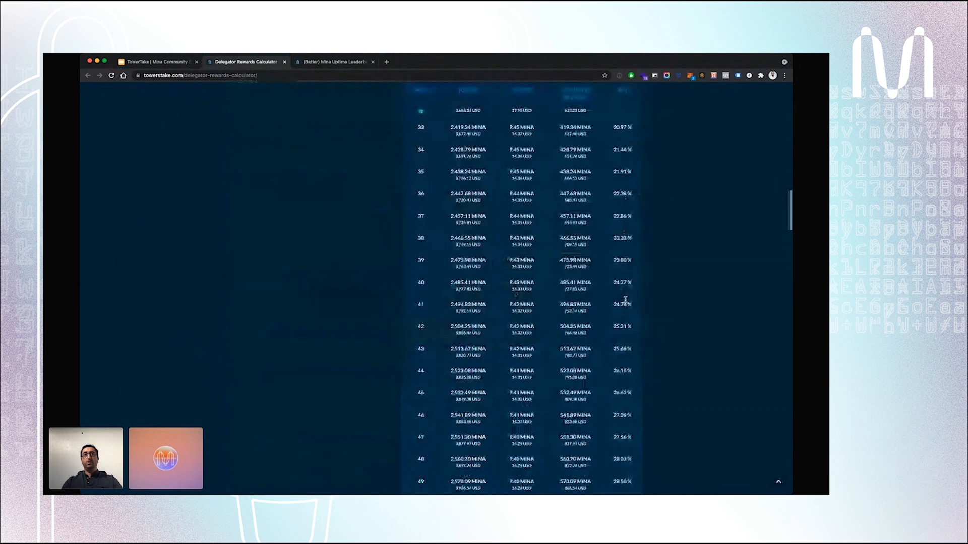
pyautogui.scroll(-3)
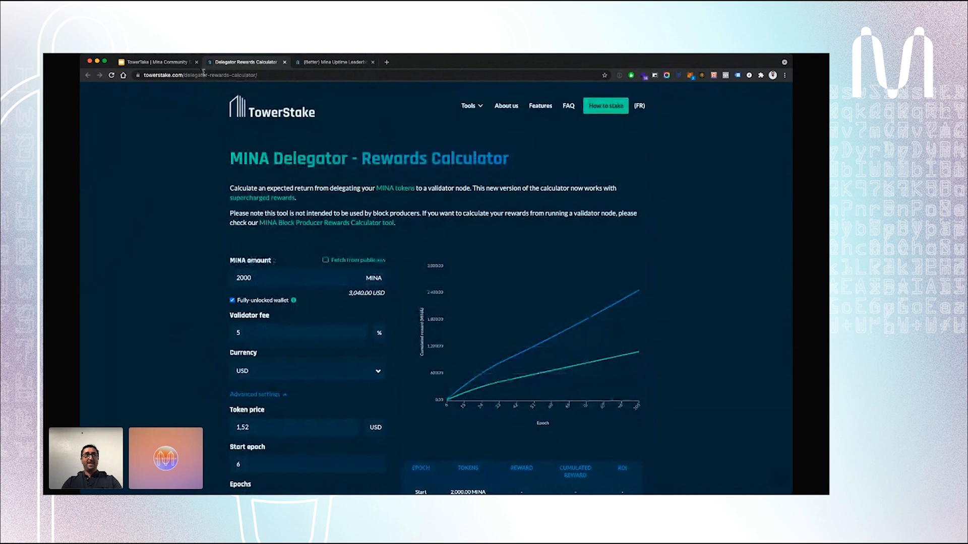
# Step: Leave the calculator demo and return to the presentation slides
pyautogui.click(158, 61)
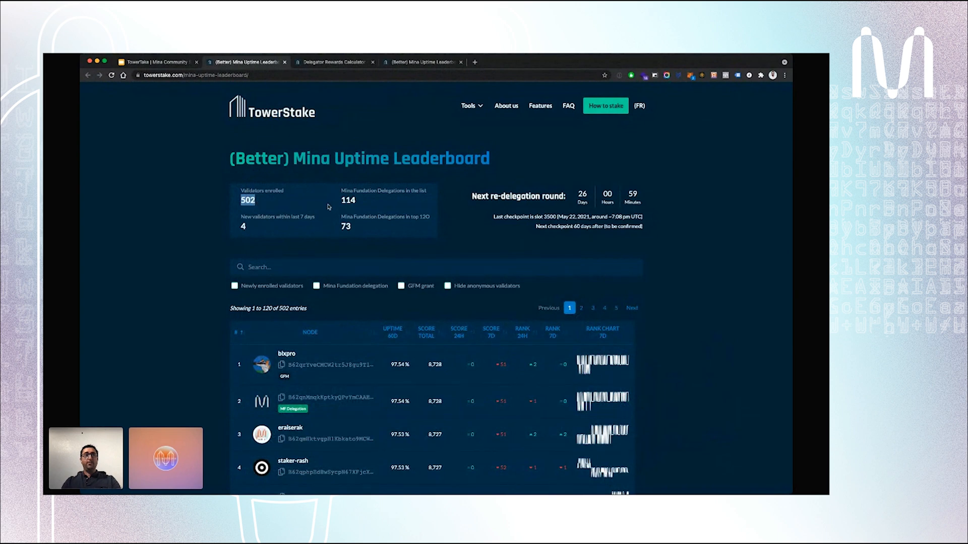
pyautogui.moveTo(400, 208)
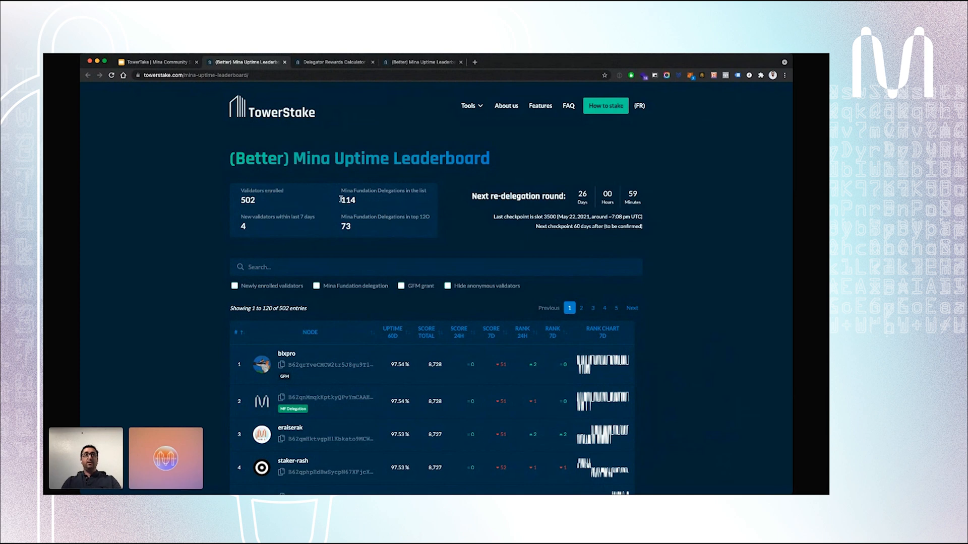
# Step: Bring up the (Better) Mina Uptime Leaderboard table, led by blxpro at 97.54% uptime
pyautogui.doubleClick(348, 200)
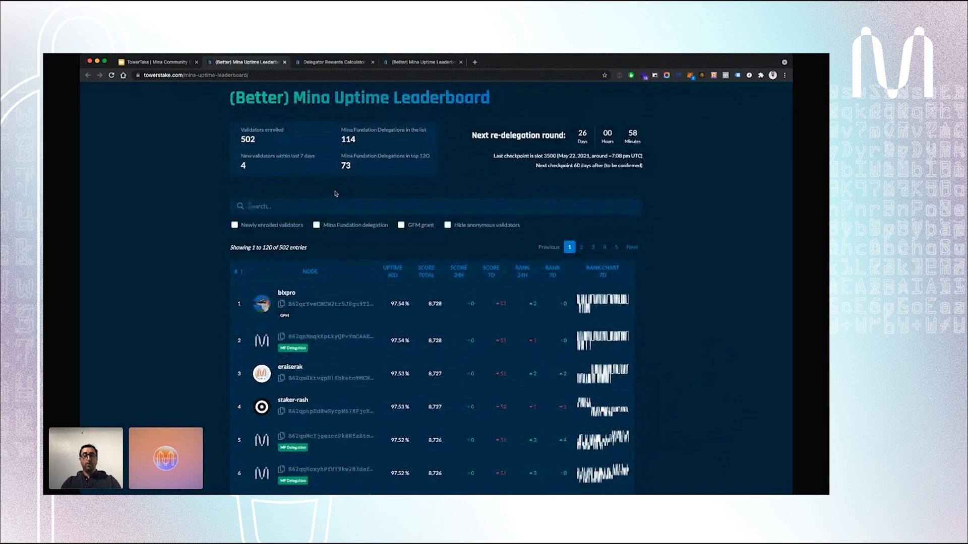
# Step: Search 'tow' to find TowerStake at rank 88 (97.26%), then clear back to all 502 validators
pyautogui.write('tower')
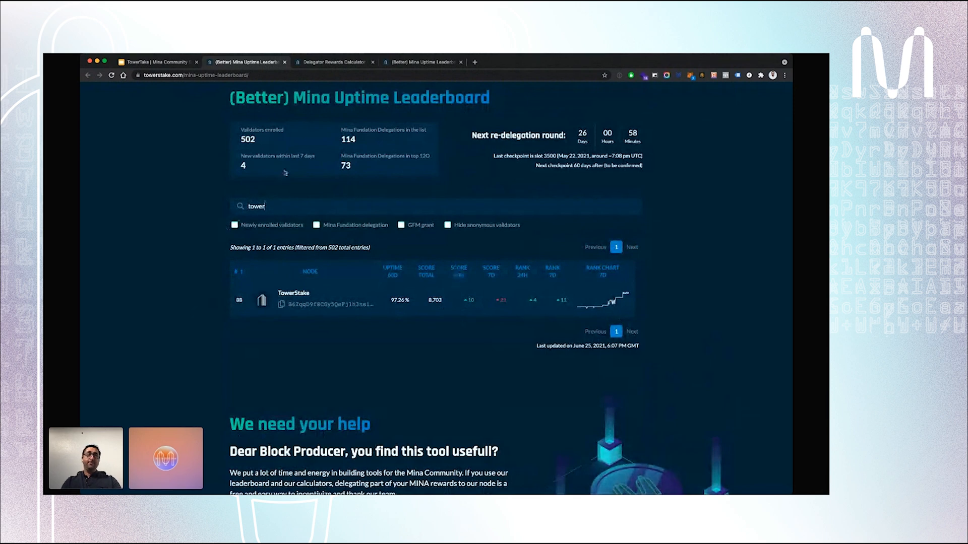
pyautogui.click(255, 206)
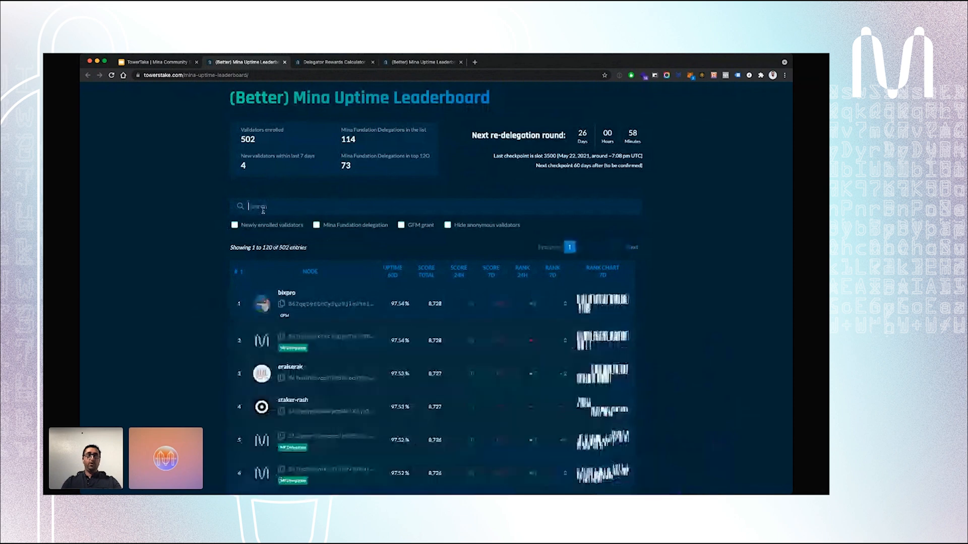
# Step: Go to the leaderboard's second page of validators, ending at rank 240
pyautogui.scroll(-3)
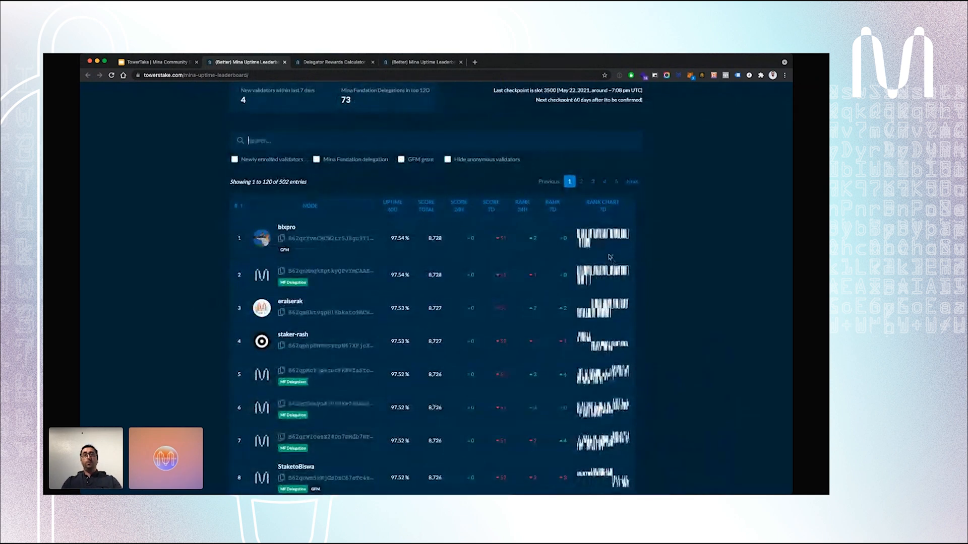
pyautogui.scroll(-3)
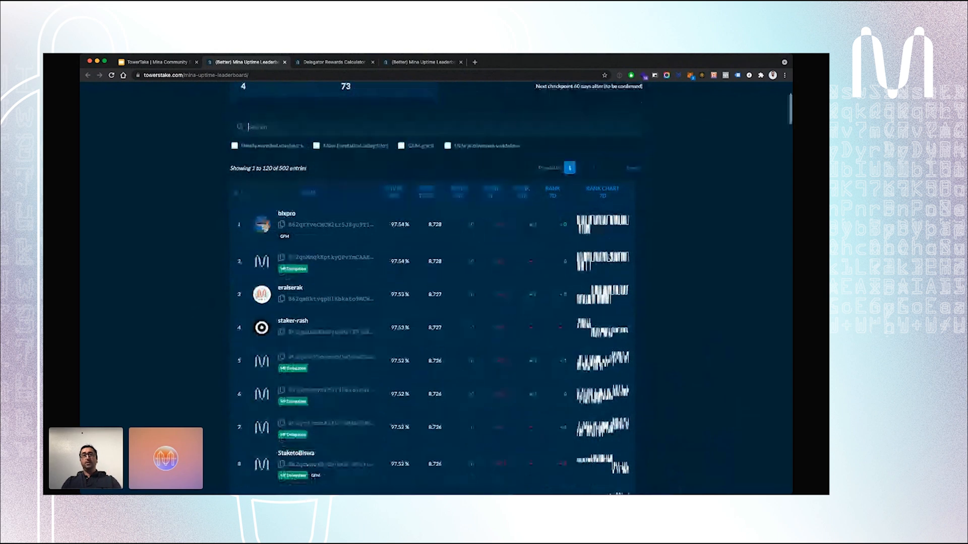
pyautogui.scroll(-3)
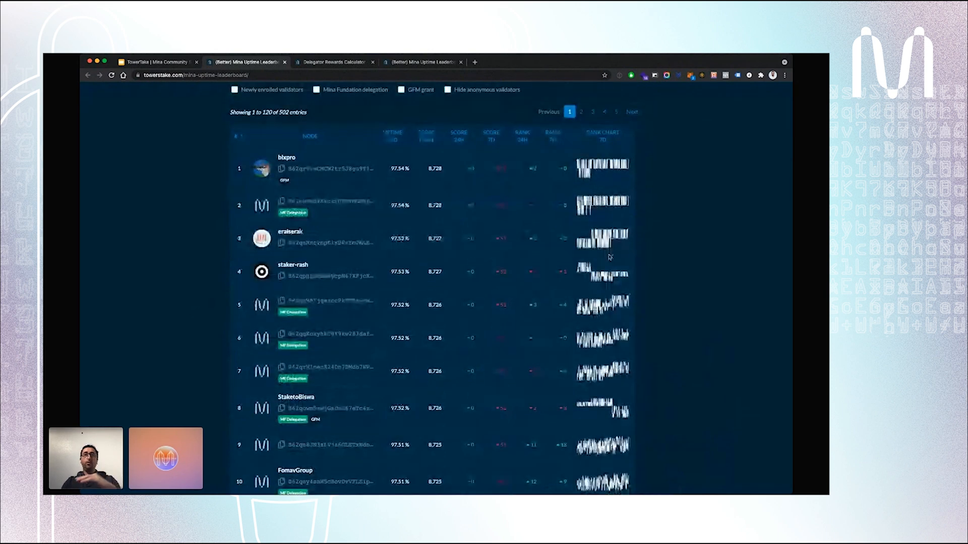
pyautogui.scroll(-3)
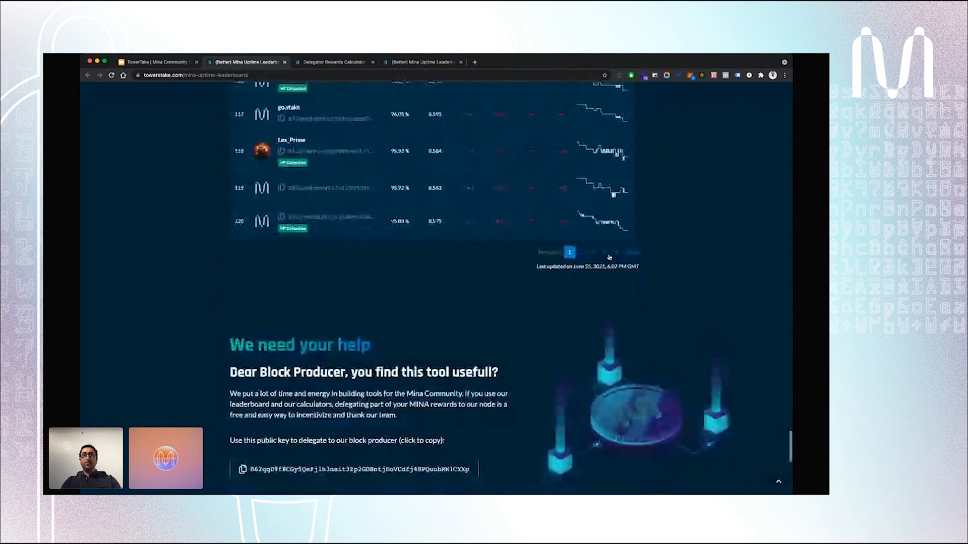
pyautogui.click(594, 252)
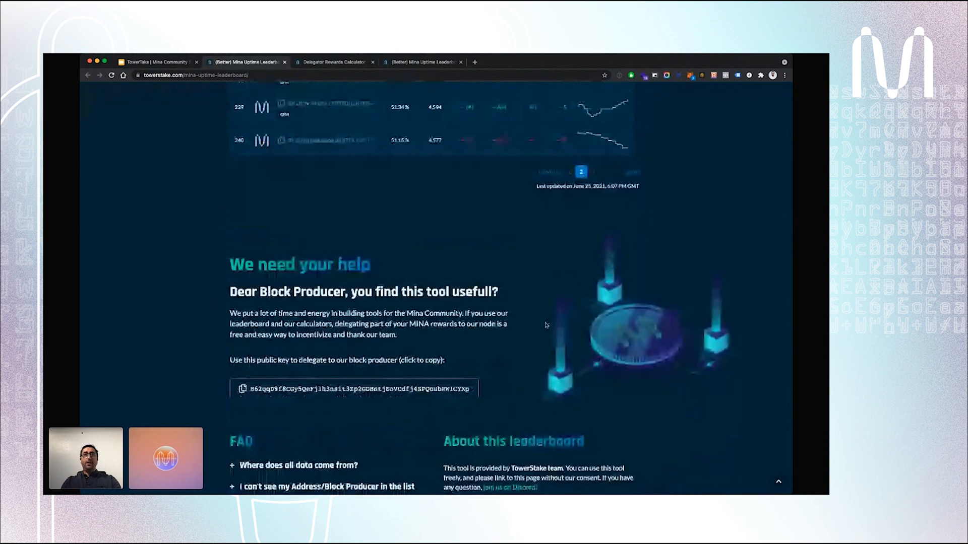
pyautogui.scroll(3)
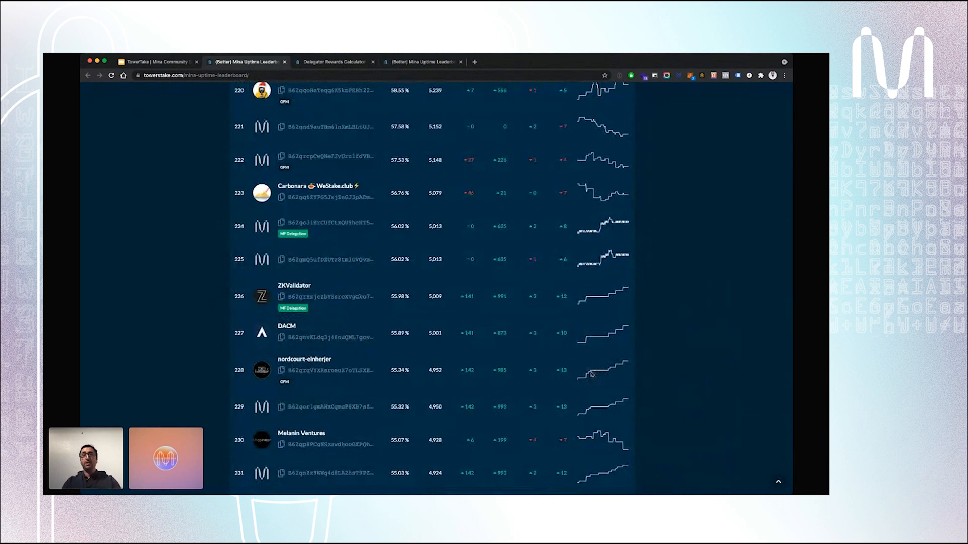
pyautogui.scroll(3)
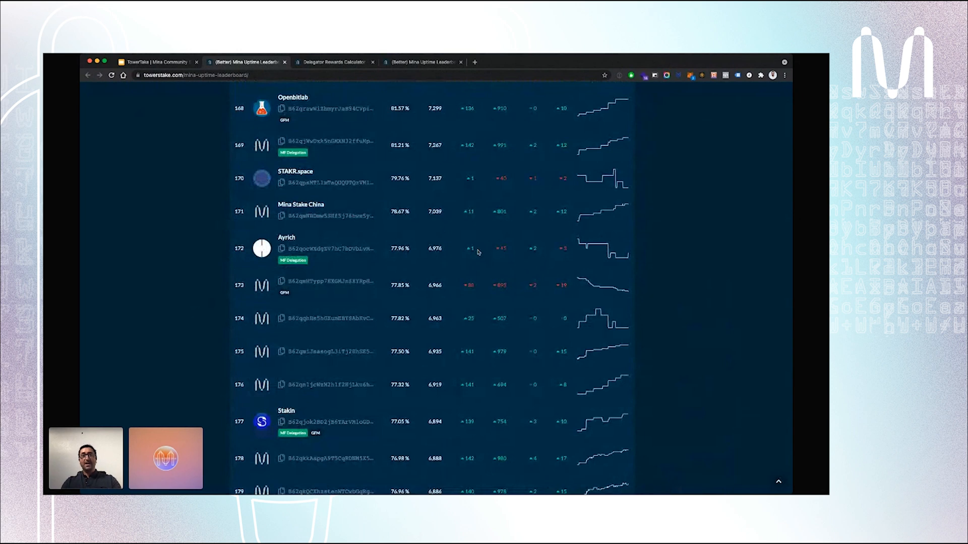
pyautogui.scroll(3)
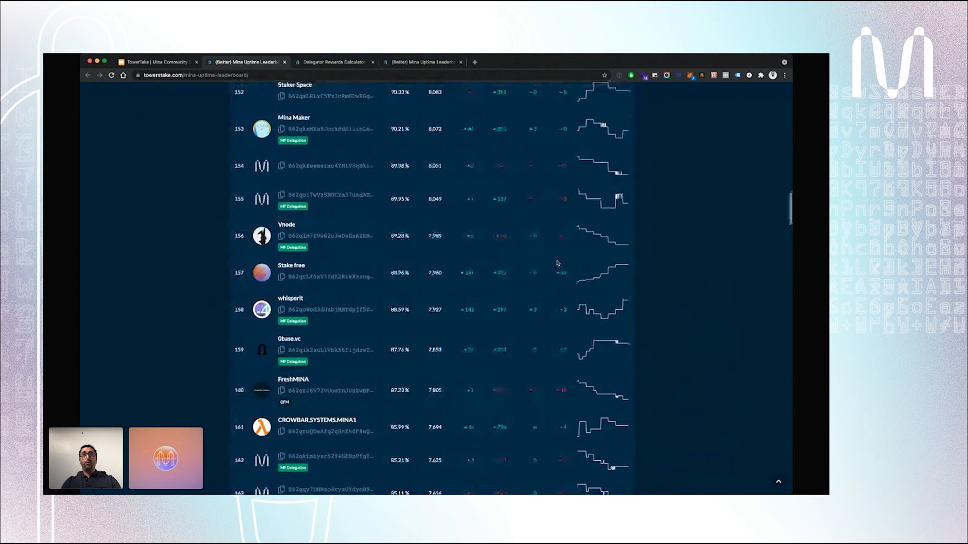
pyautogui.scroll(3)
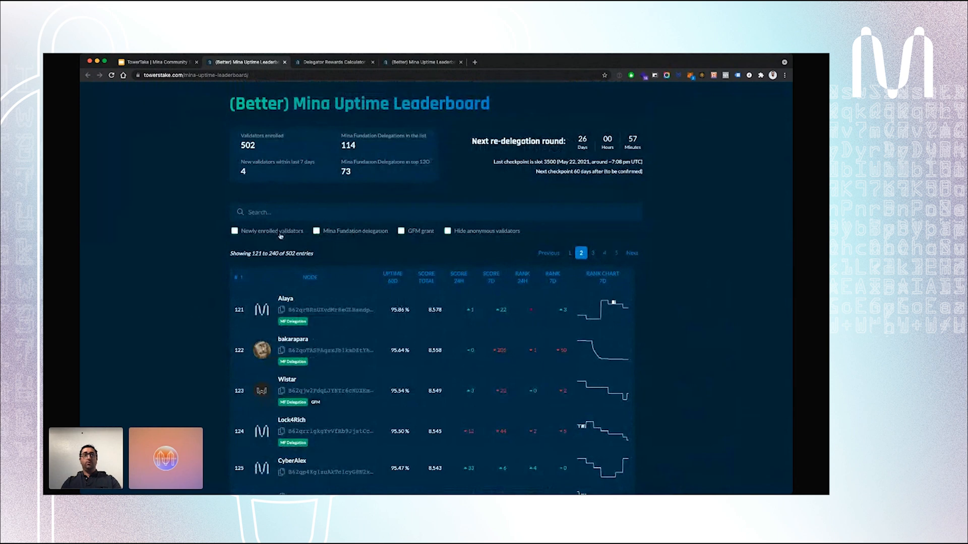
pyautogui.click(234, 230)
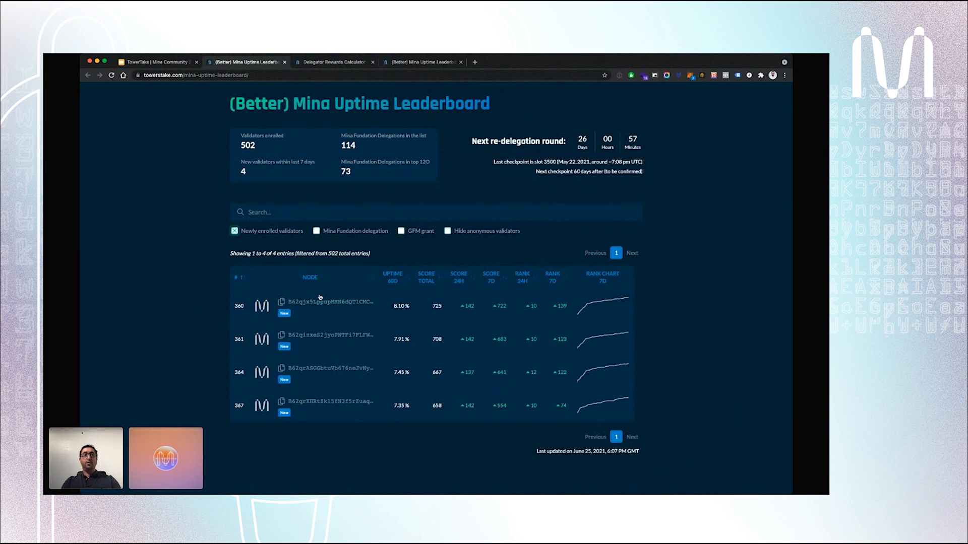
# Step: Untick newly enrolled validators and filter to the 114 with Mina Foundation delegation
pyautogui.click(234, 230)
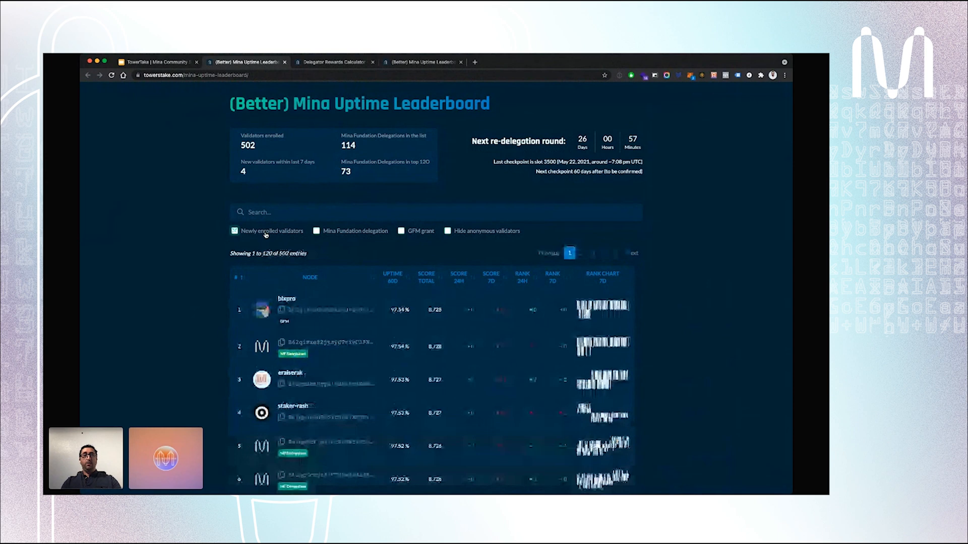
pyautogui.click(316, 230)
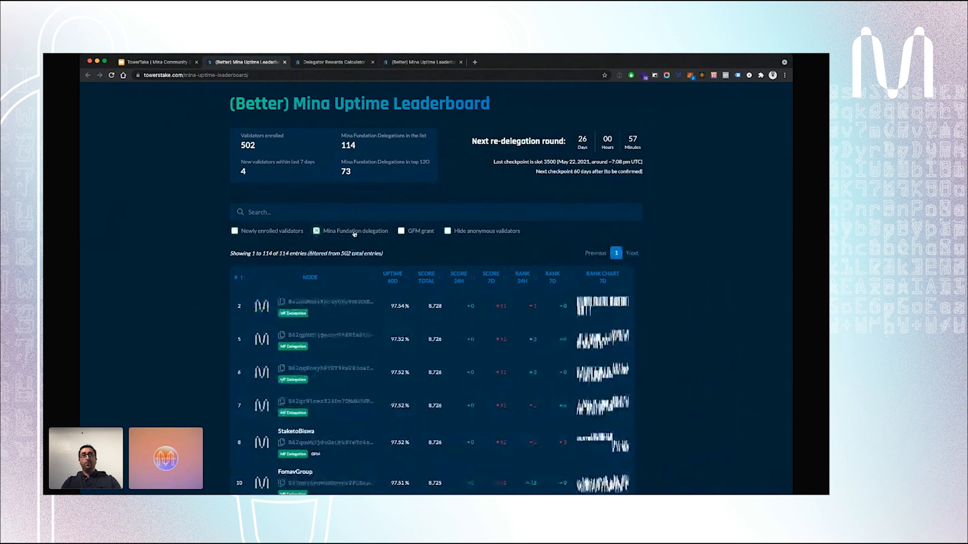